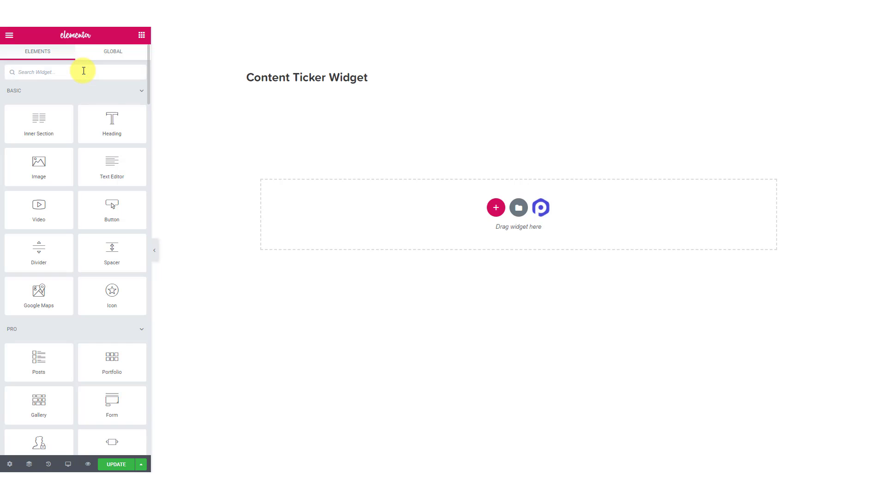
# Search the Elements panel for 'content' to find the PowerPack Content Ticker widget.
pyautogui.write('content')
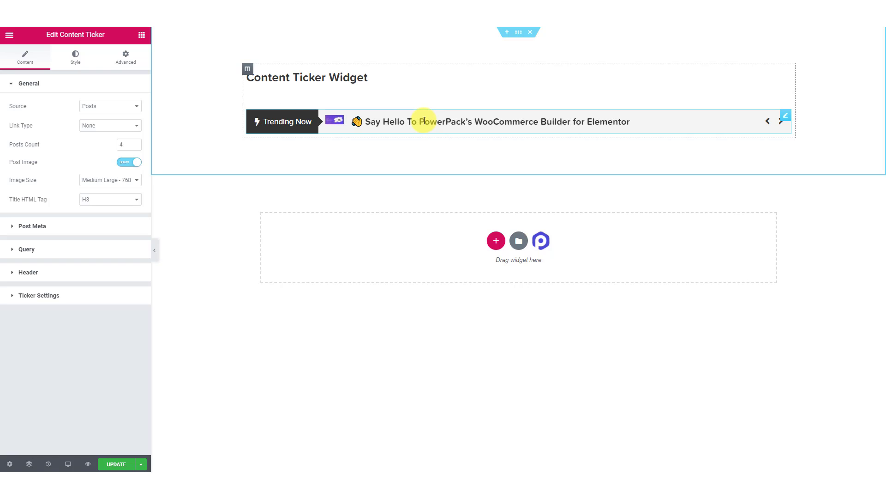
pyautogui.click(110, 105)
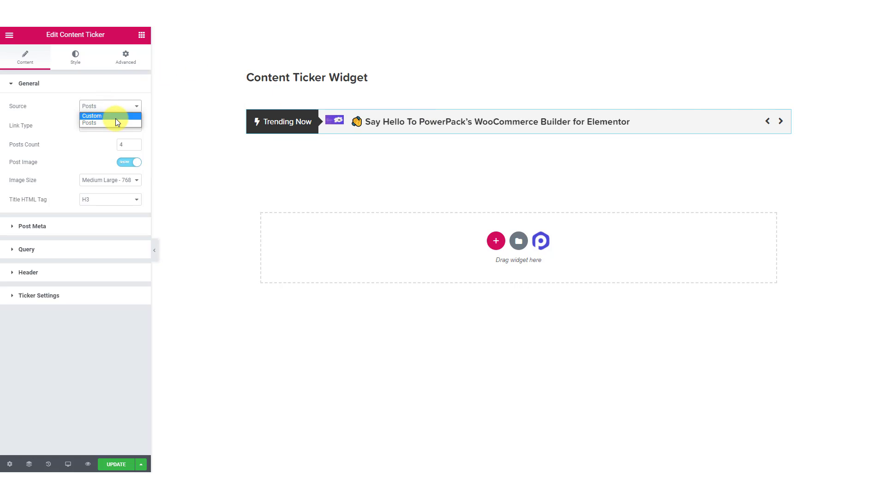
pyautogui.click(92, 116)
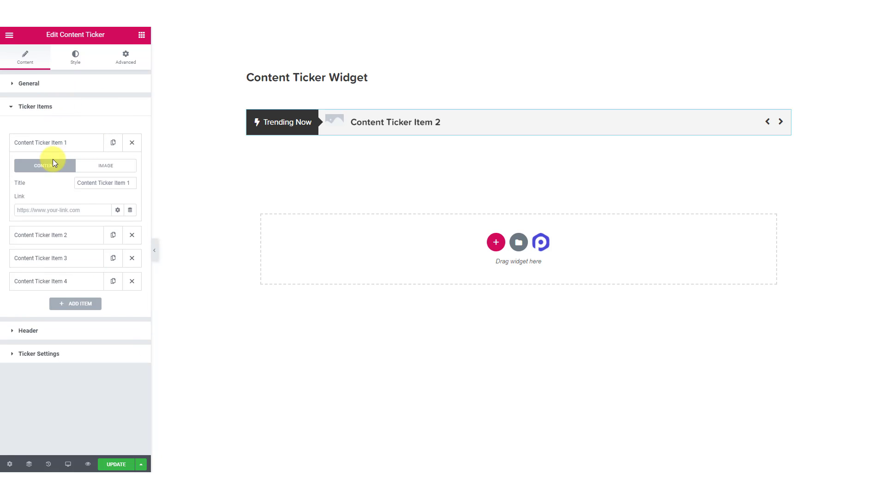
pyautogui.click(56, 142)
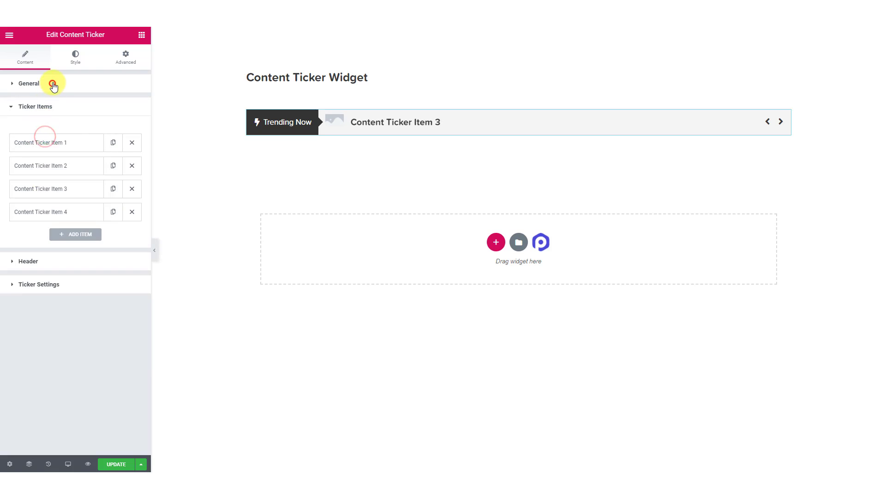
pyautogui.click(51, 84)
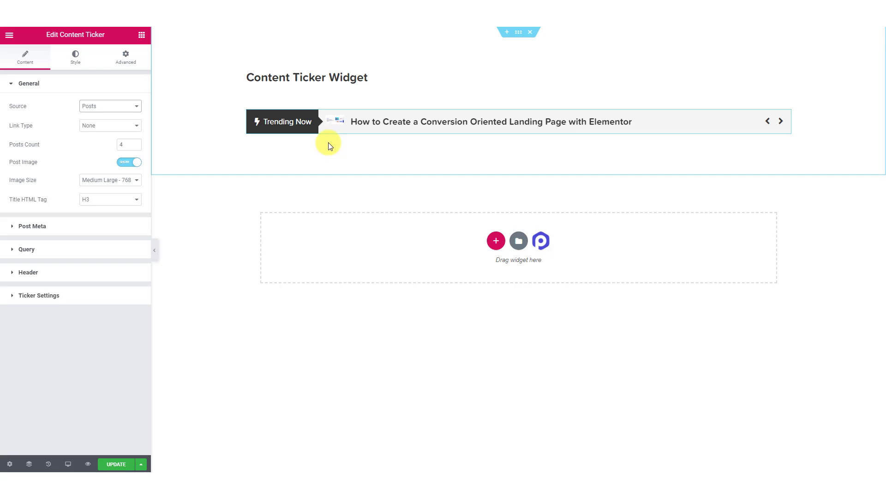
# Set the ticker's Link Type to Title + Image.
pyautogui.click(110, 125)
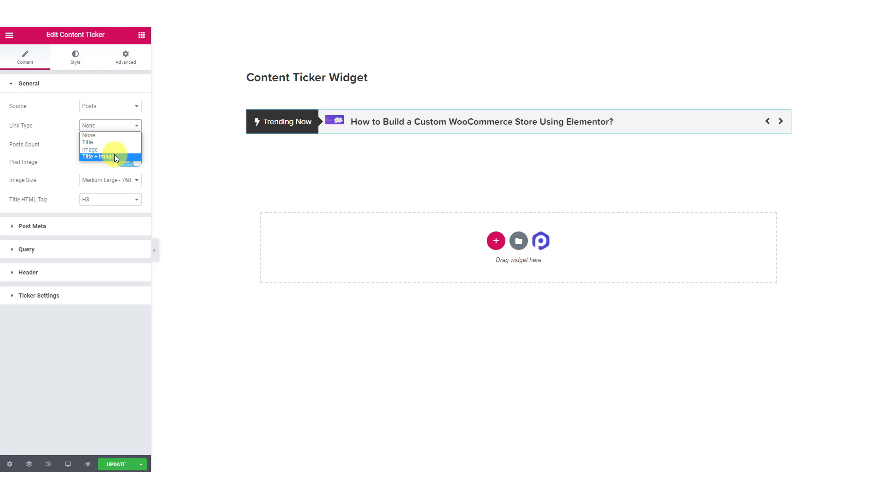
pyautogui.click(97, 156)
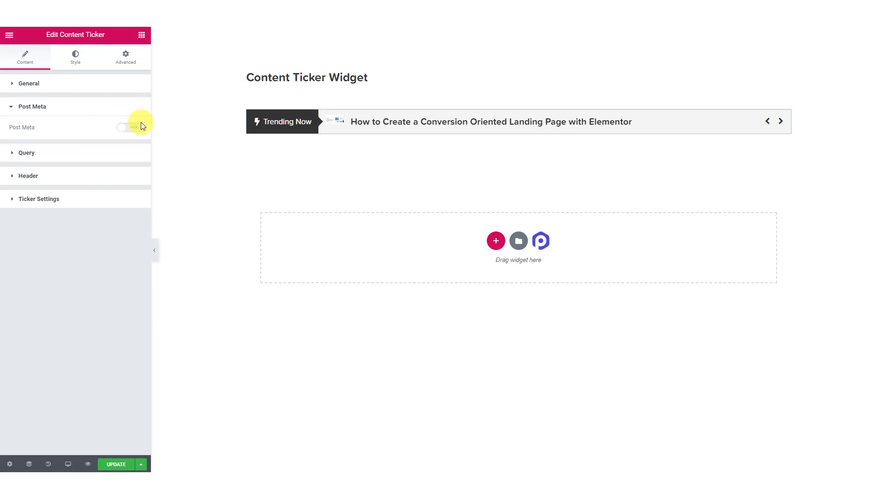
# Briefly show post meta (author, category) under headlines, then switch it off and expand Query.
pyautogui.click(125, 128)
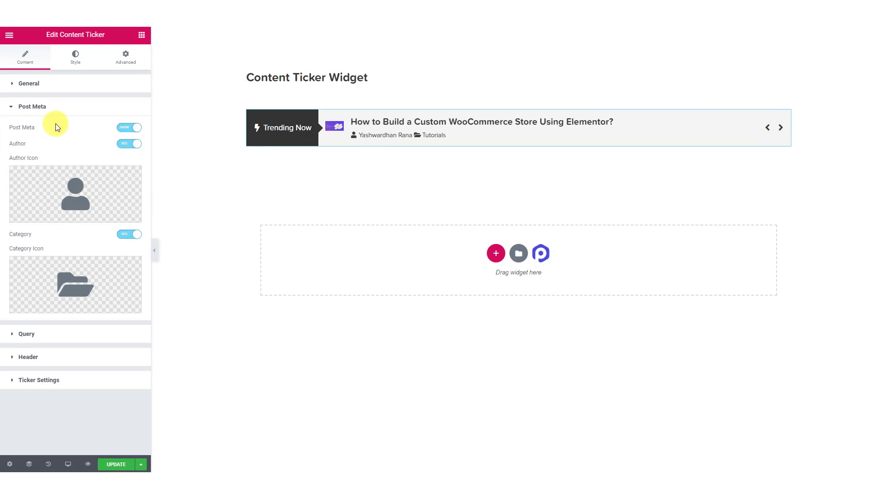
pyautogui.click(130, 127)
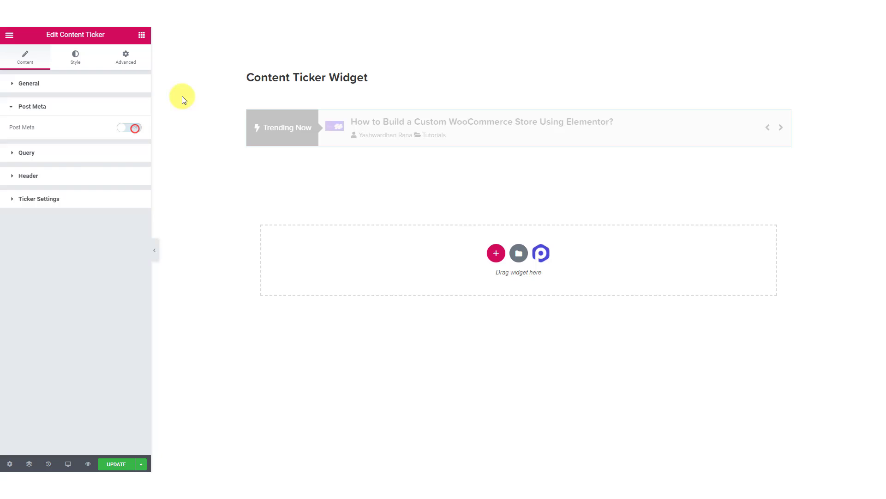
pyautogui.click(27, 152)
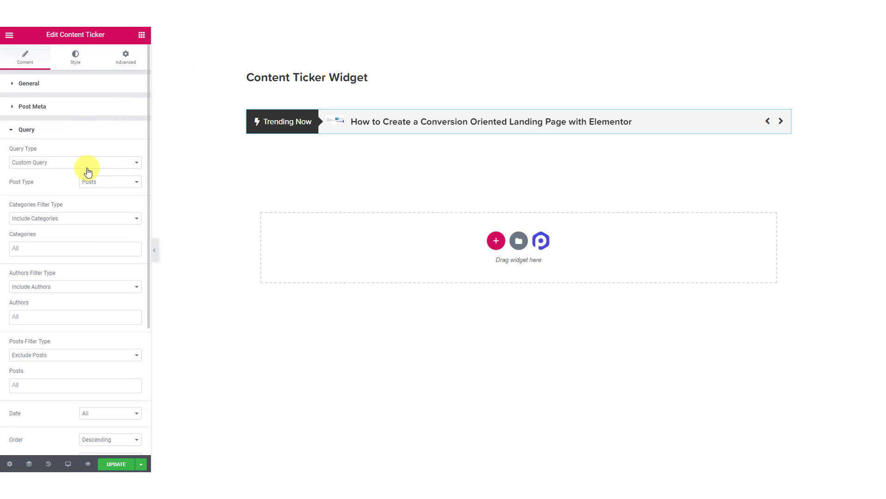
pyautogui.moveTo(79, 173)
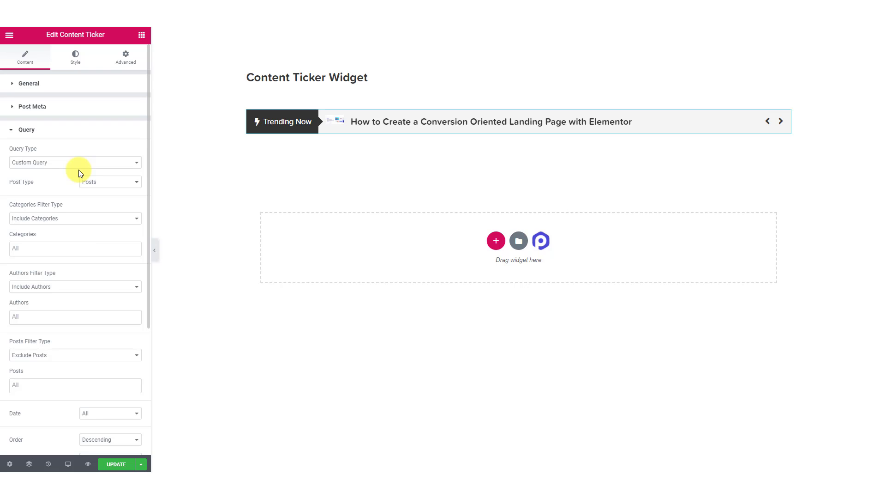
# Scroll down through the ticker's Query options in the settings panel.
pyautogui.scroll(-3)
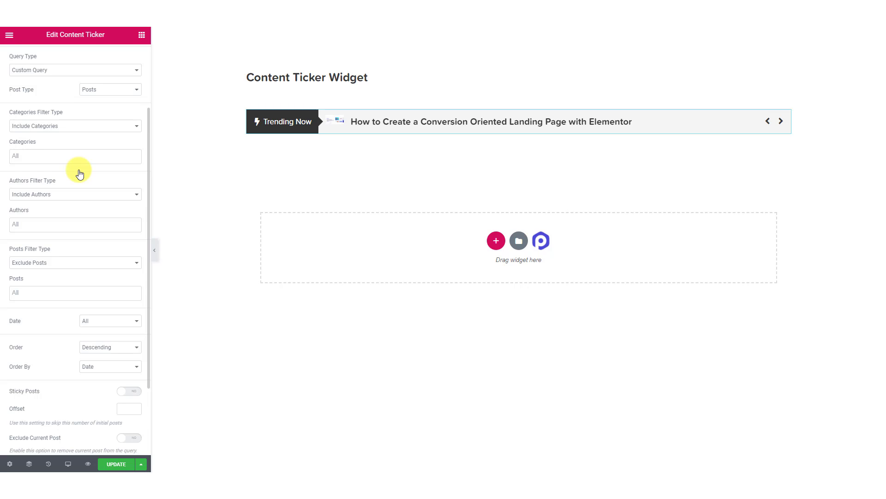
pyautogui.scroll(-3)
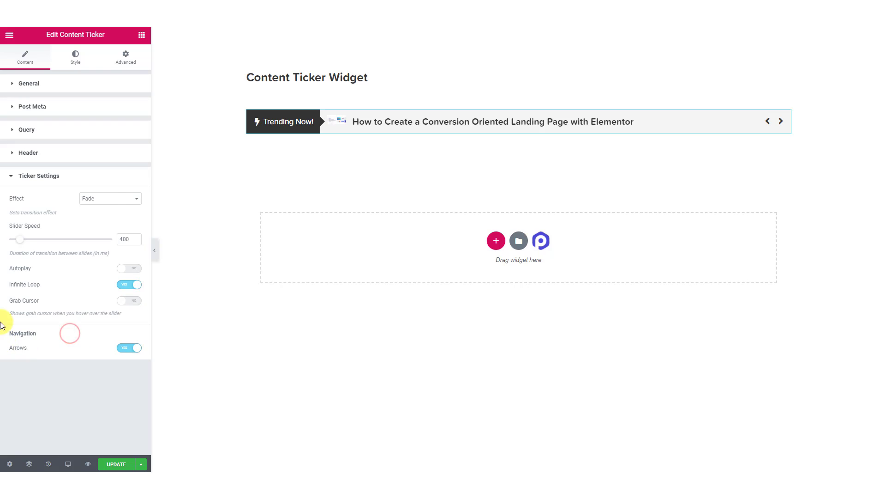
# Set the ticker transition effect to Fade and bring up the header style settings.
pyautogui.click(109, 198)
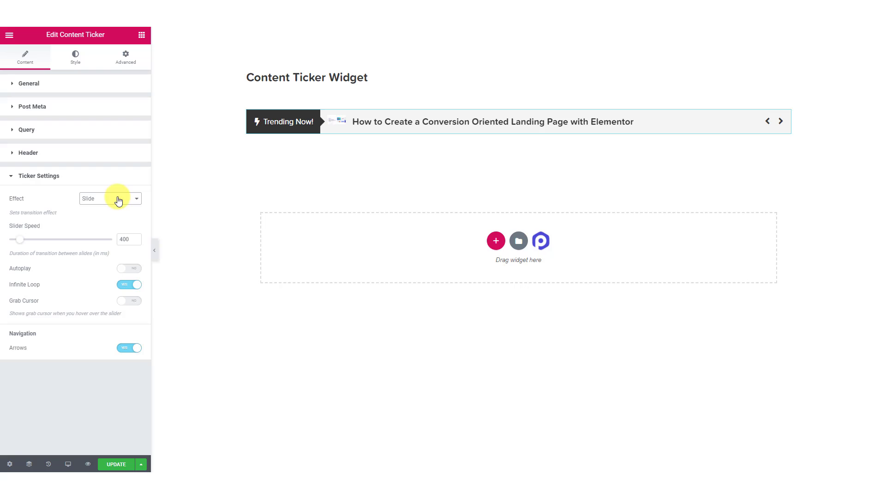
pyautogui.click(110, 198)
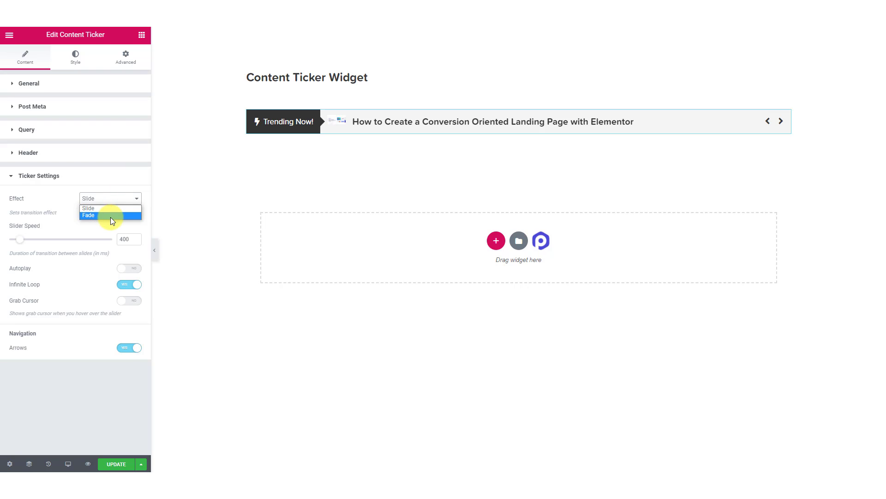
pyautogui.click(88, 216)
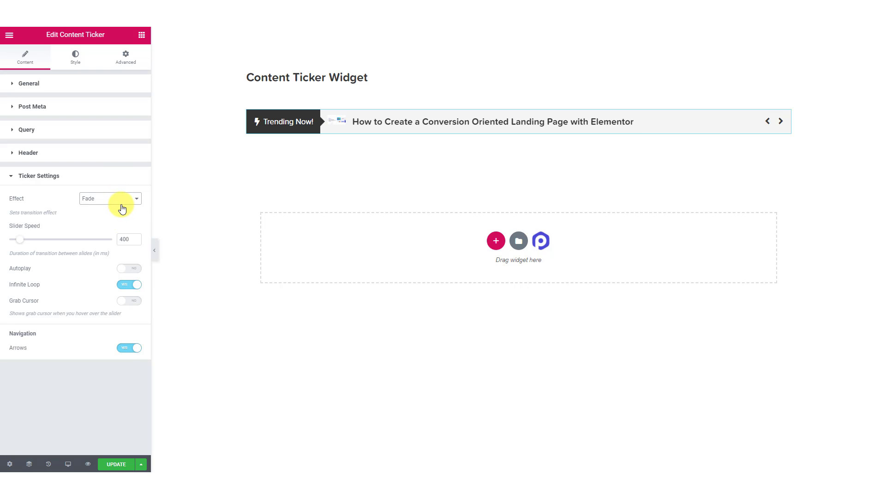
pyautogui.moveTo(94, 243)
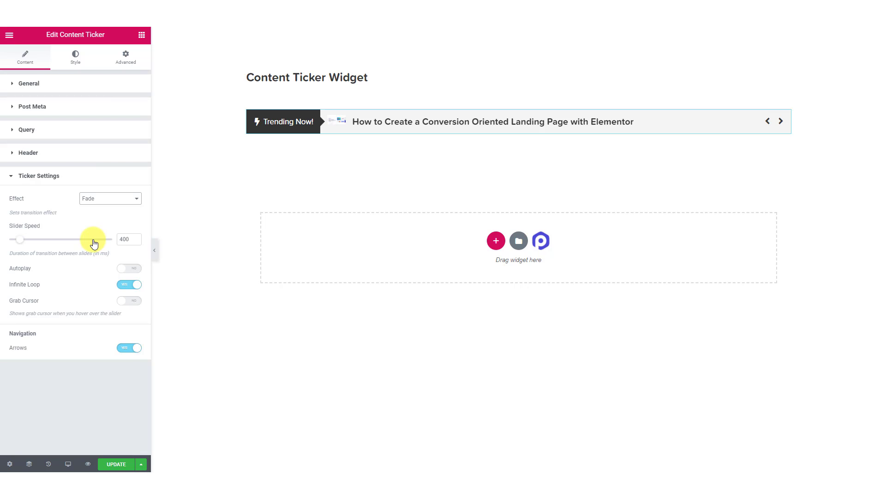
pyautogui.moveTo(135, 181)
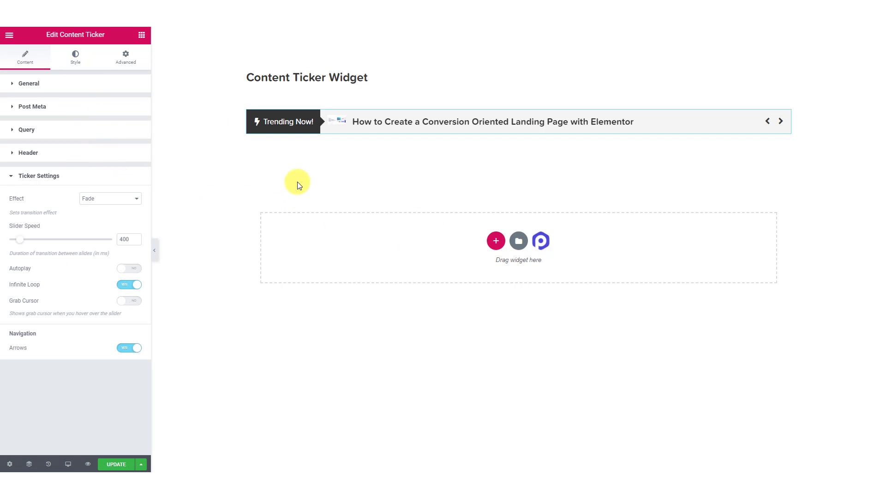
pyautogui.click(74, 58)
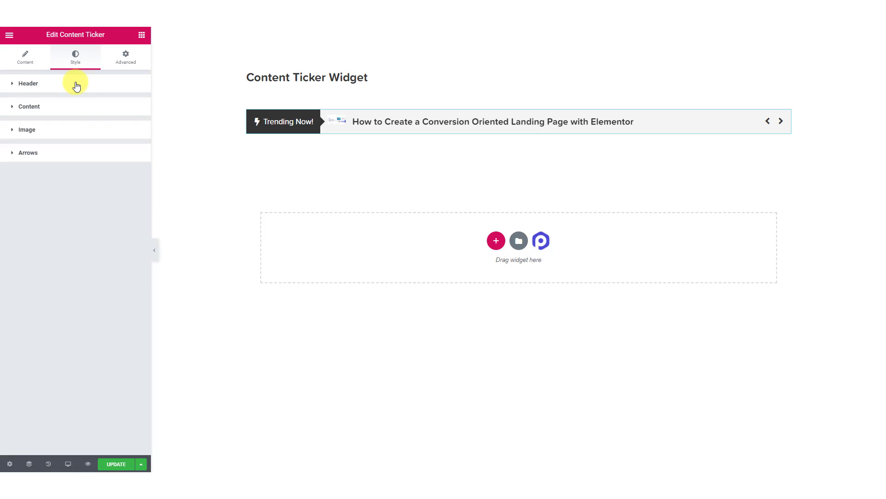
pyautogui.click(28, 84)
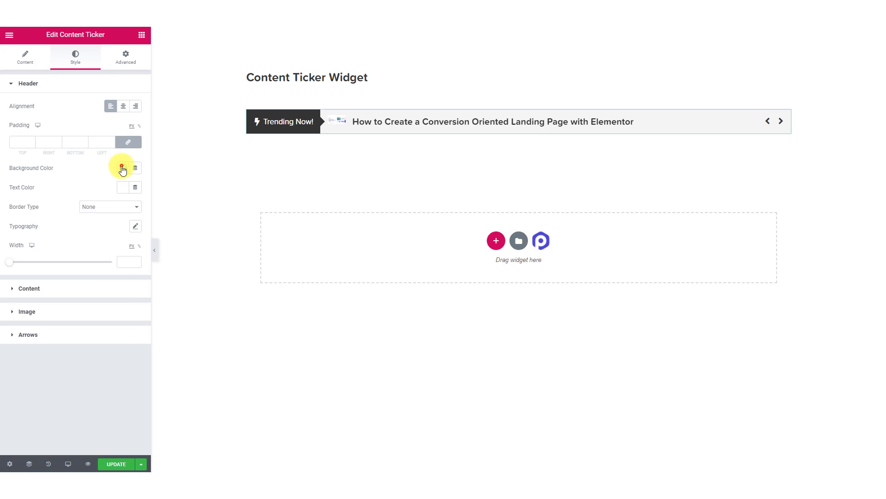
# Pick a pink background colour for the Trending Now! header.
pyautogui.click(123, 168)
pyautogui.write('20')
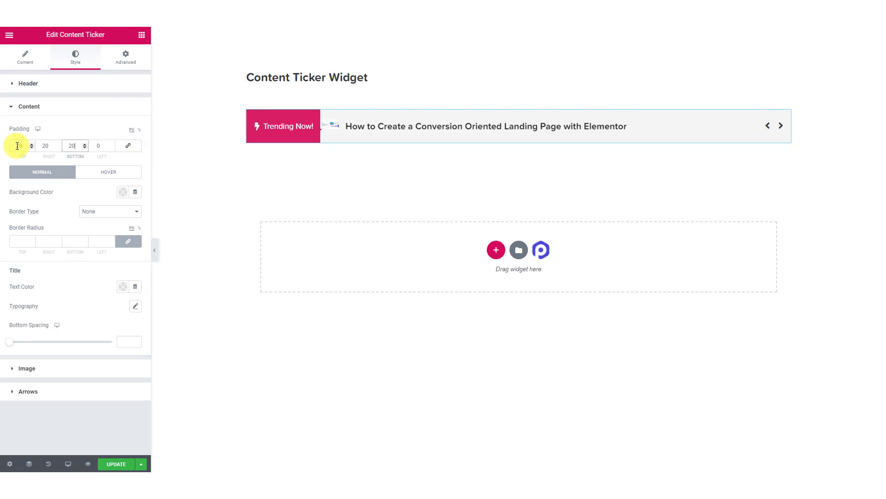
# Set the ticker content's left padding to 40, with image style options showing.
pyautogui.write('40')
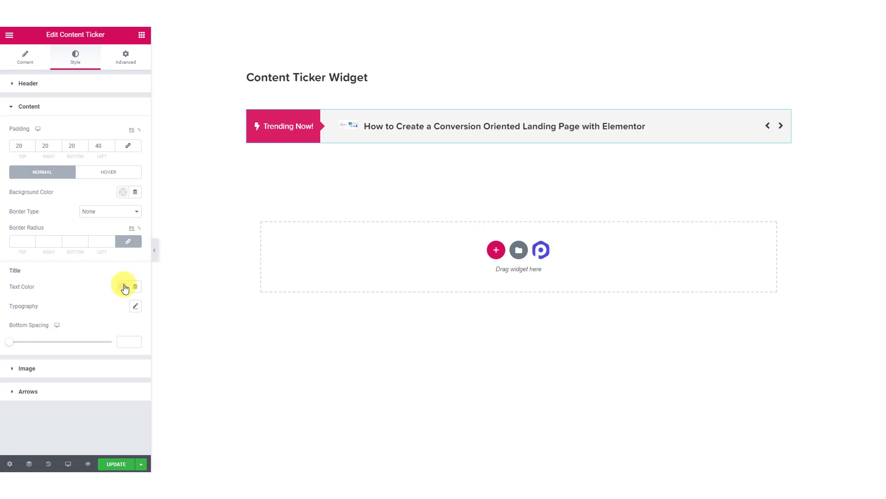
pyautogui.click(123, 286)
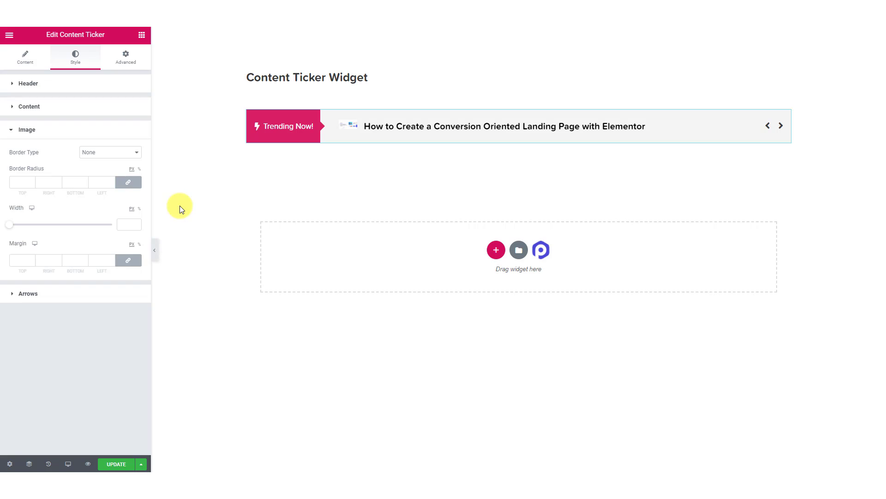
pyautogui.moveTo(184, 201)
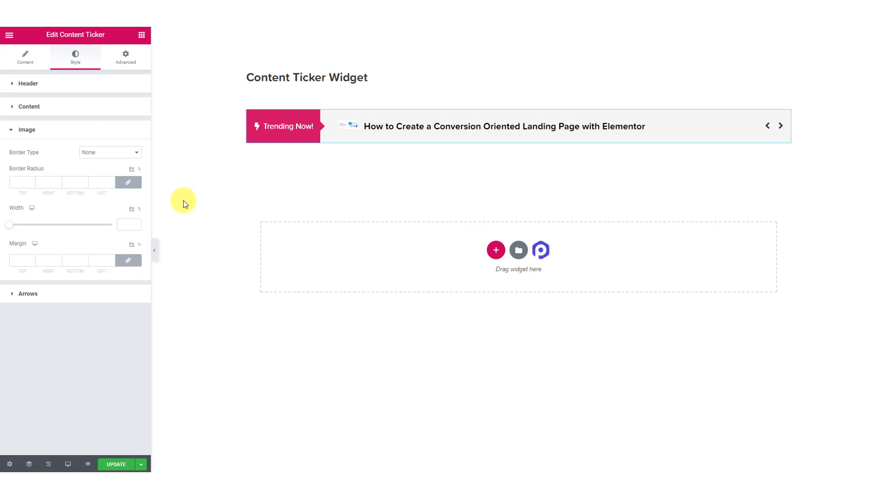
# Leave image styling unchanged and reveal the ticker's Arrows style settings.
pyautogui.moveTo(9, 225); pyautogui.dragTo(22, 224)
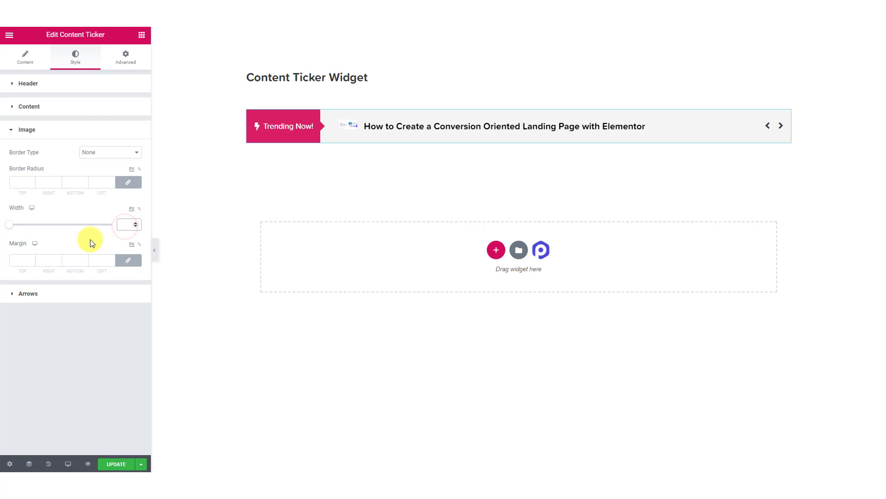
pyautogui.moveTo(10, 224); pyautogui.dragTo(24, 225)
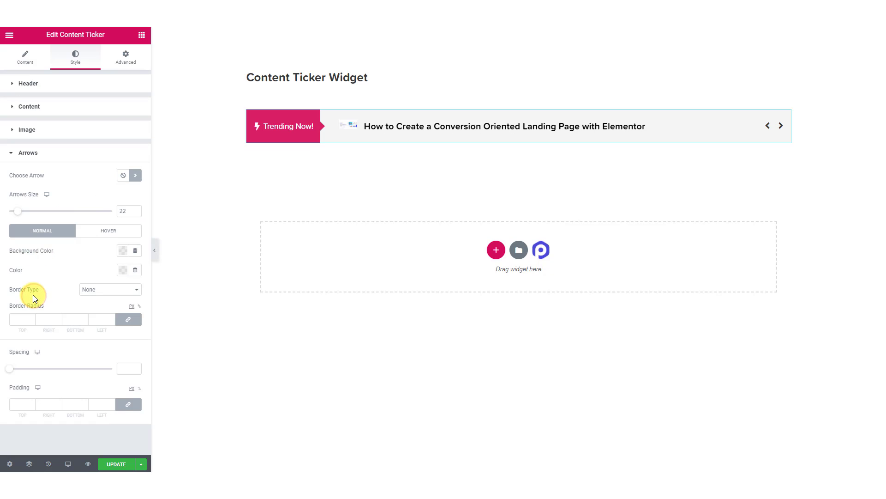
pyautogui.moveTo(136, 196)
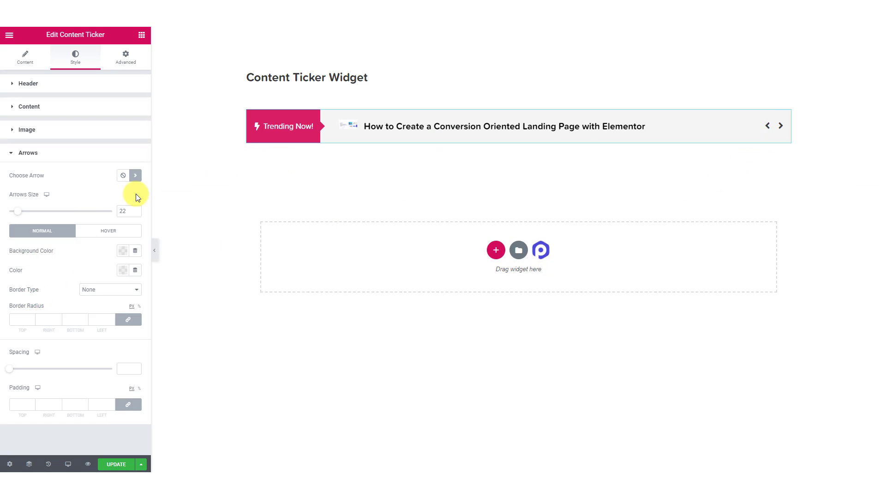
pyautogui.moveTo(19, 211)
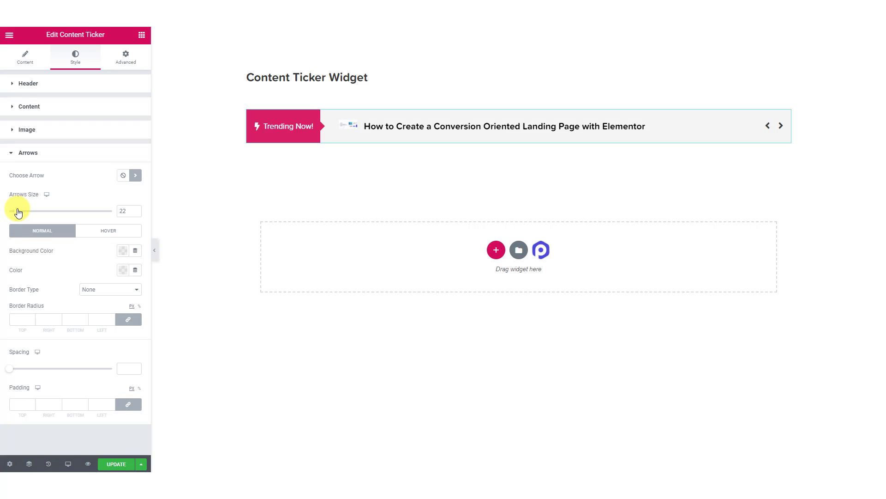
# Drag the Arrows Size slider up, then back down to a smaller size.
pyautogui.moveTo(20, 211); pyautogui.dragTo(83, 211)
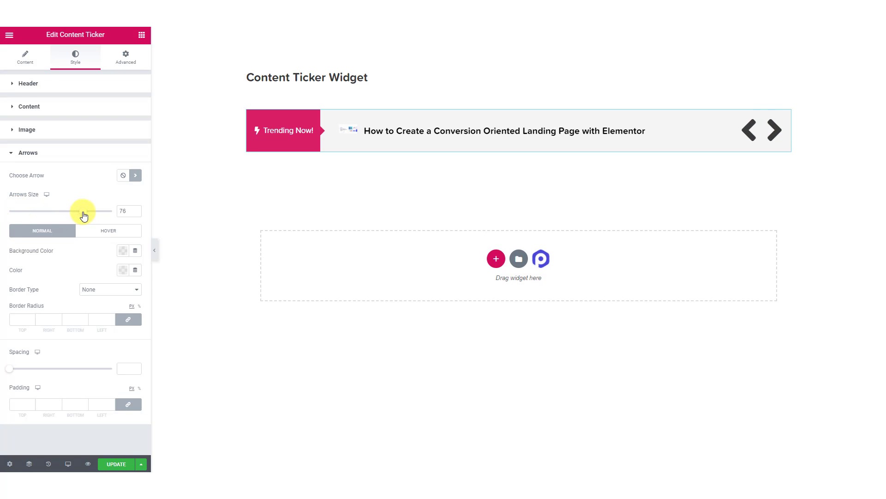
pyautogui.moveTo(84, 211); pyautogui.dragTo(17, 211)
pyautogui.write('27')
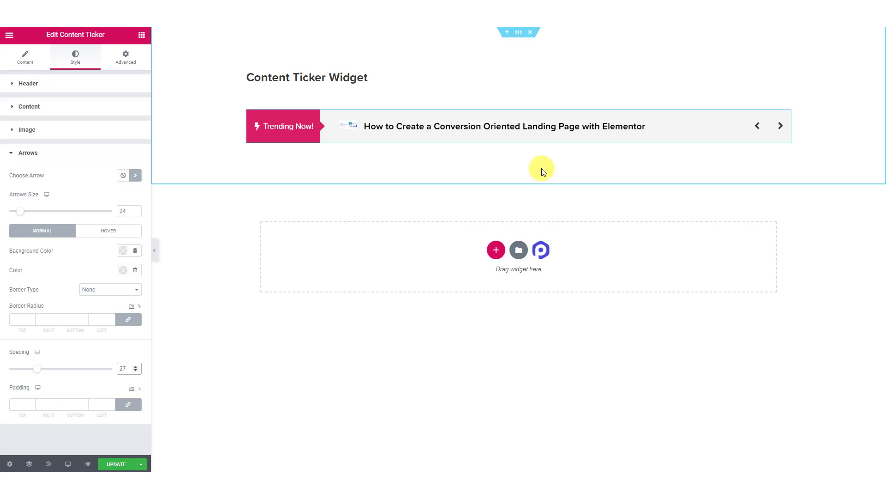
pyautogui.moveTo(226, 207)
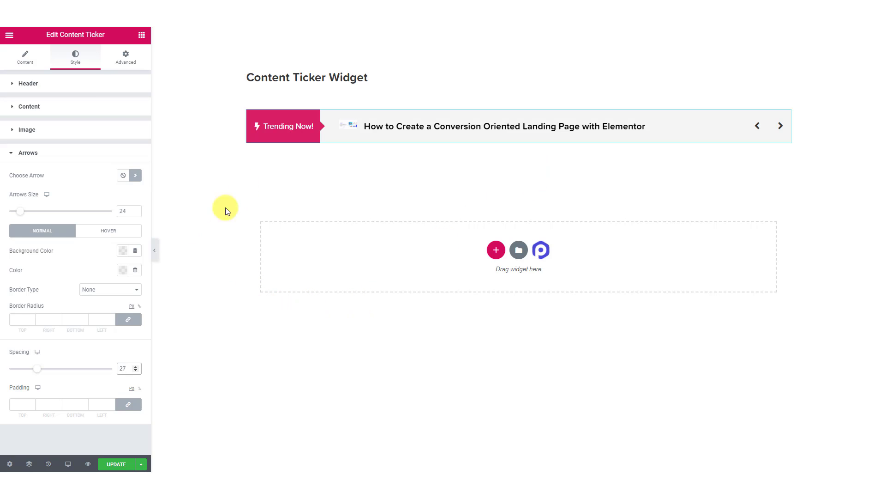
# Save the page changes, preview the page, and save again.
pyautogui.click(116, 464)
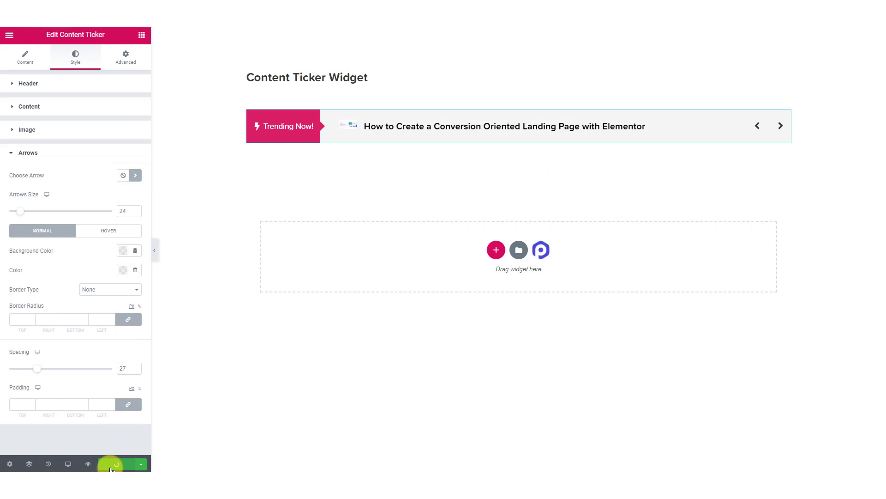
pyautogui.moveTo(87, 461)
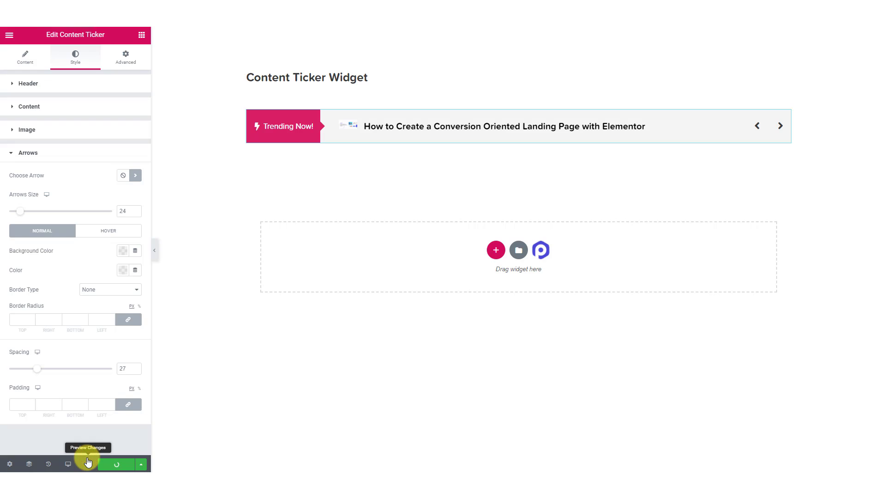
pyautogui.click(25, 58)
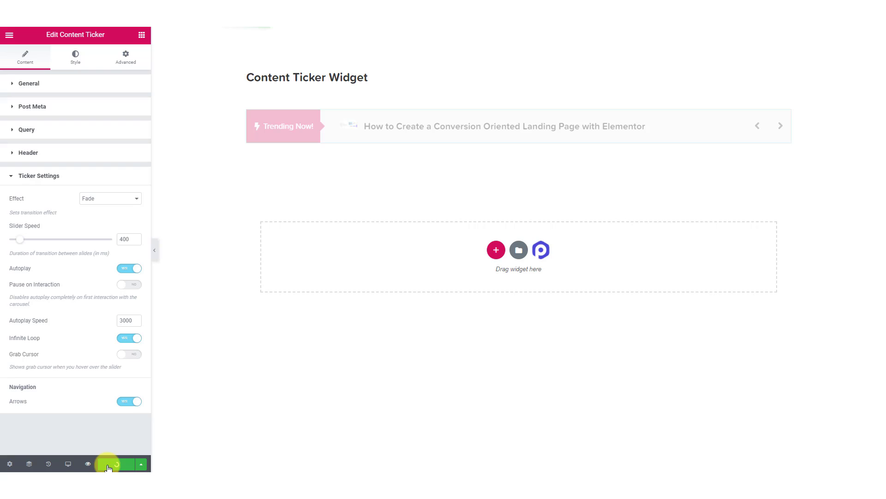
pyautogui.click(117, 464)
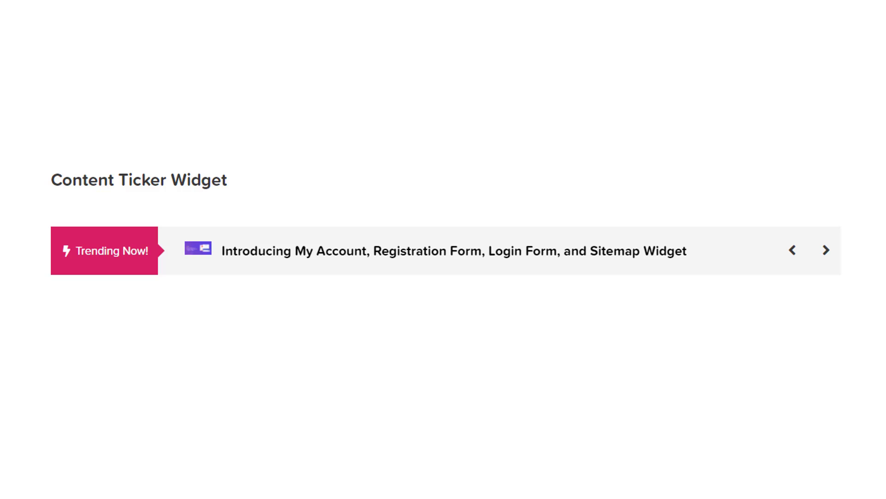
# Advance the live Trending Now! ticker with its arrow to show another post.
pyautogui.click(825, 250)
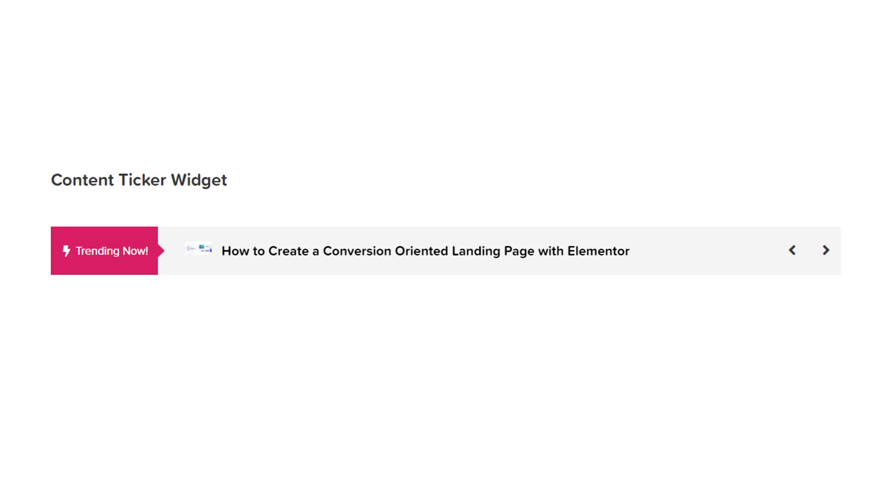